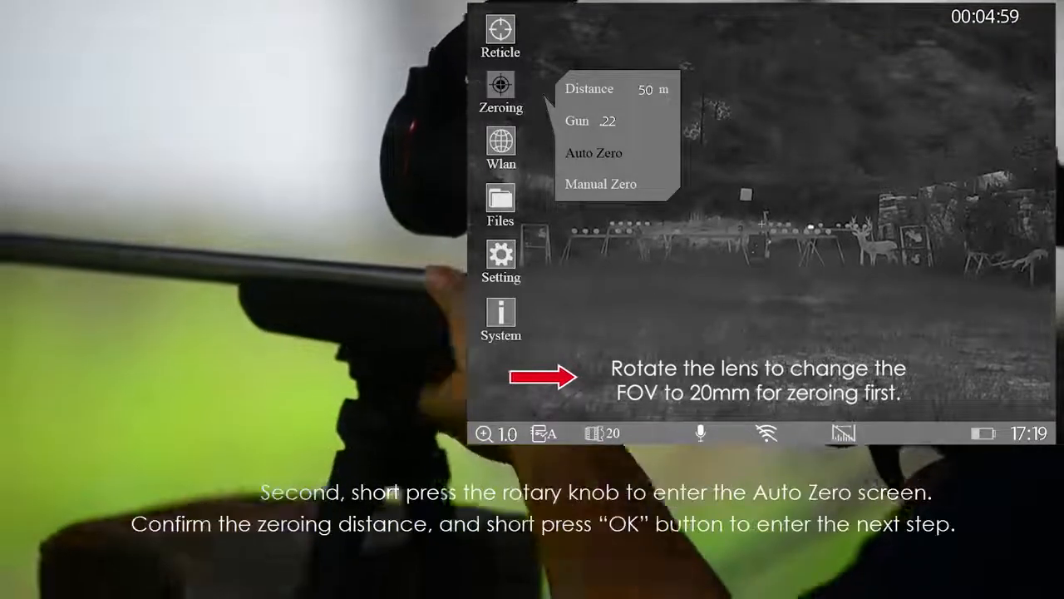
# Step: Start Auto Zero at 20 mm FOV and confirm the 50 m zero distance
pyautogui.click(594, 153)
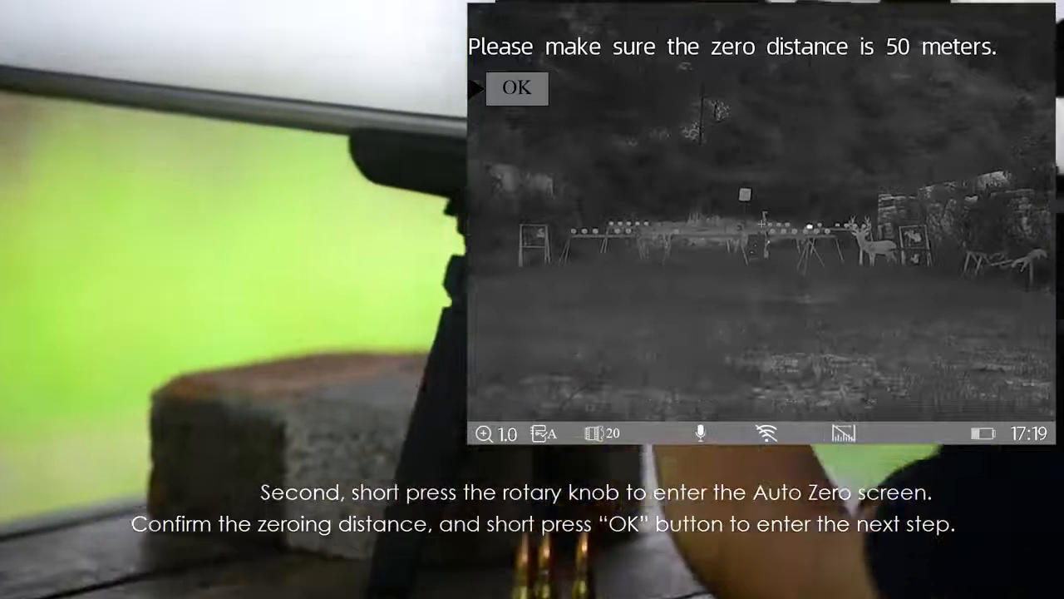
pyautogui.click(517, 89)
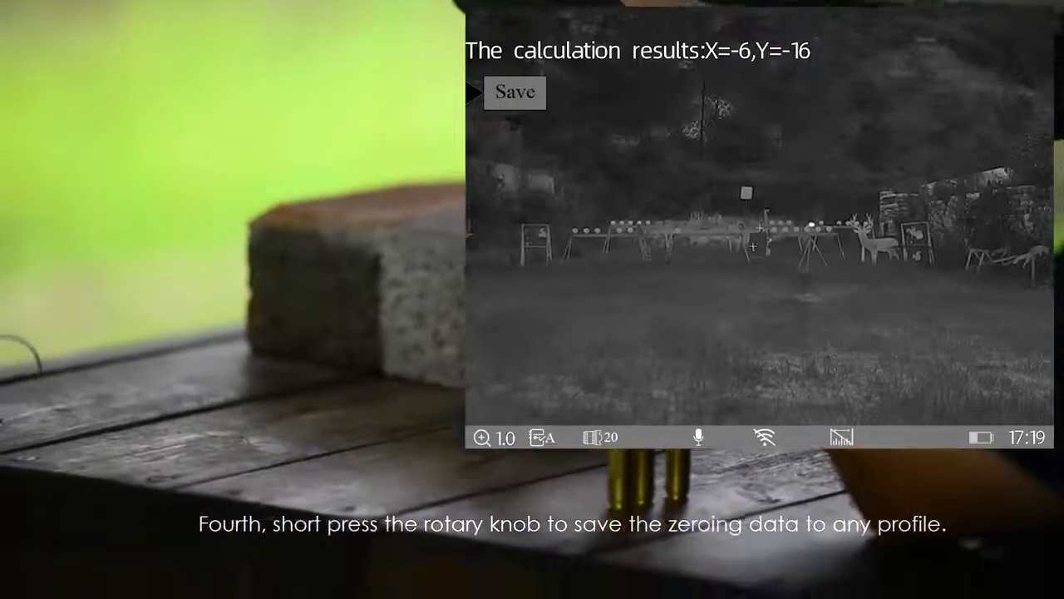
# Step: Save the calculated 20 mm zero coordinates X=-6, Y=-16
pyautogui.click(514, 92)
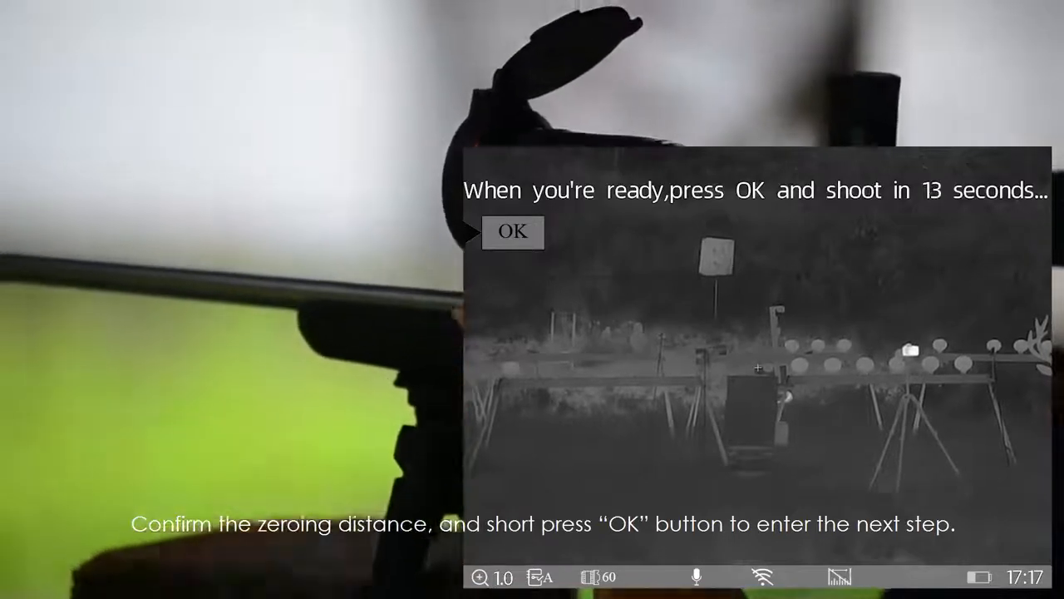
# Step: Start the 60 mm shot countdown, then save the X=-14, Y=-54 result to a profile
pyautogui.click(513, 232)
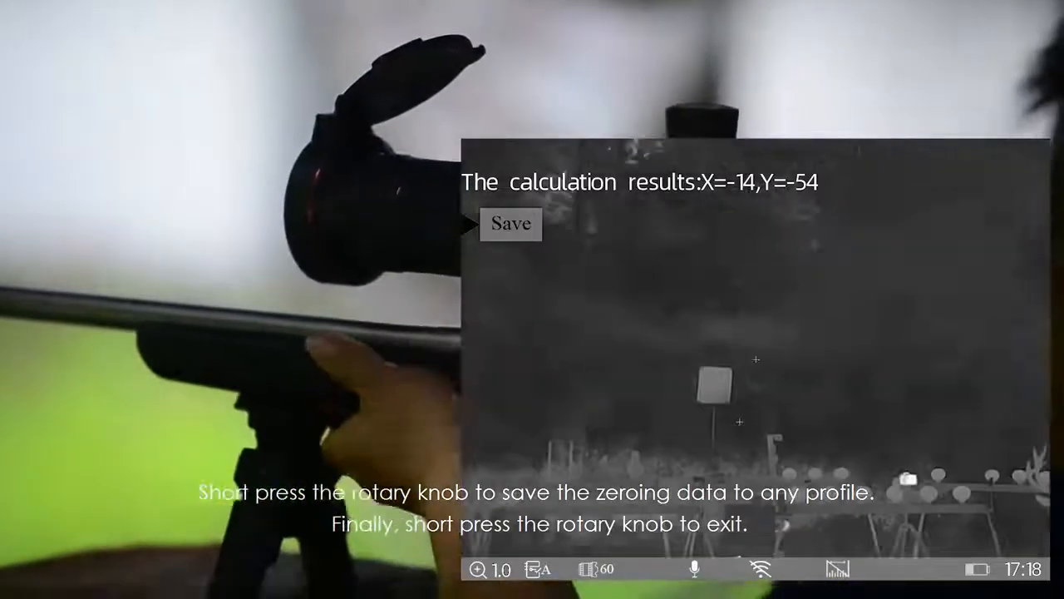
pyautogui.click(510, 224)
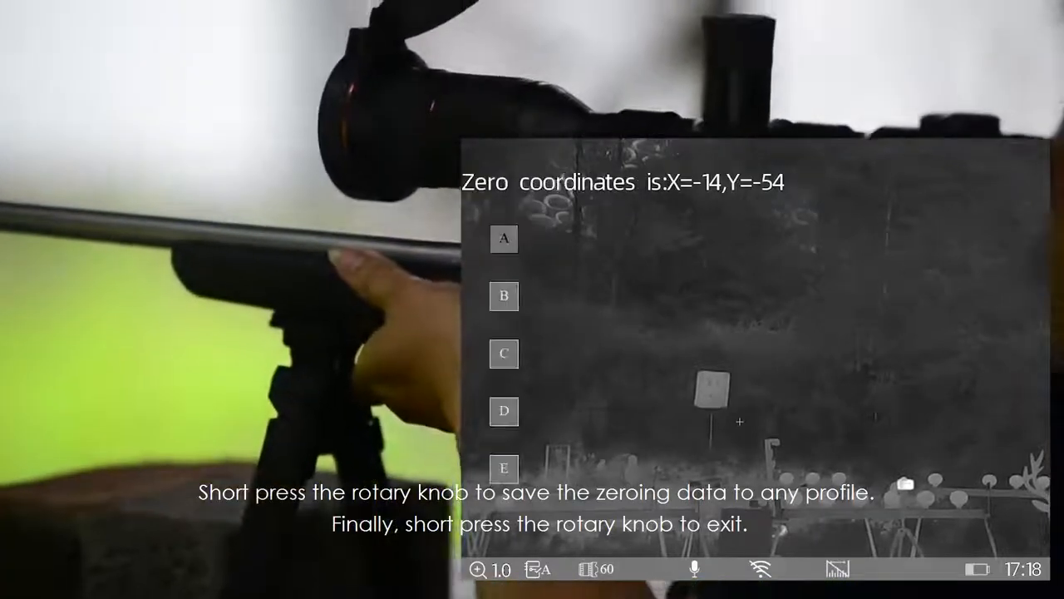